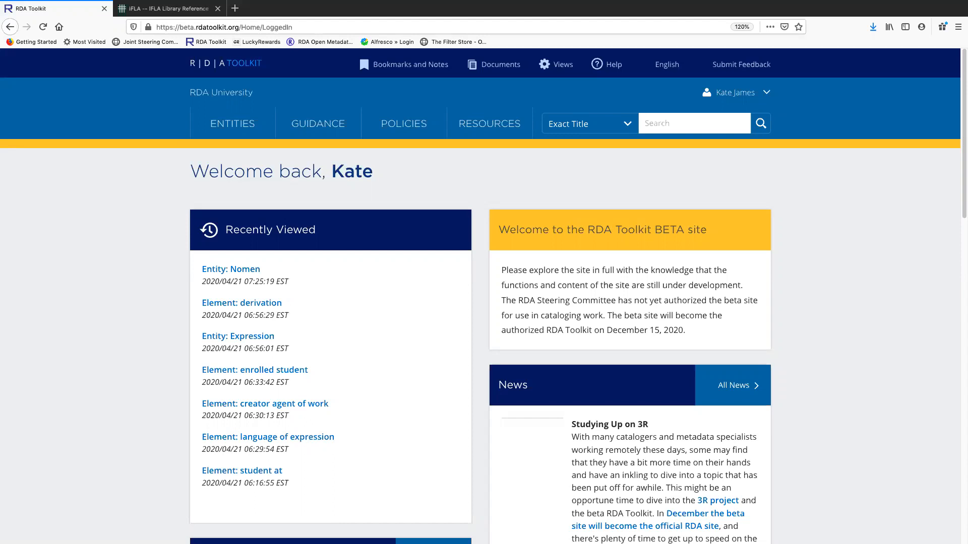
mouse_move(115, 262)
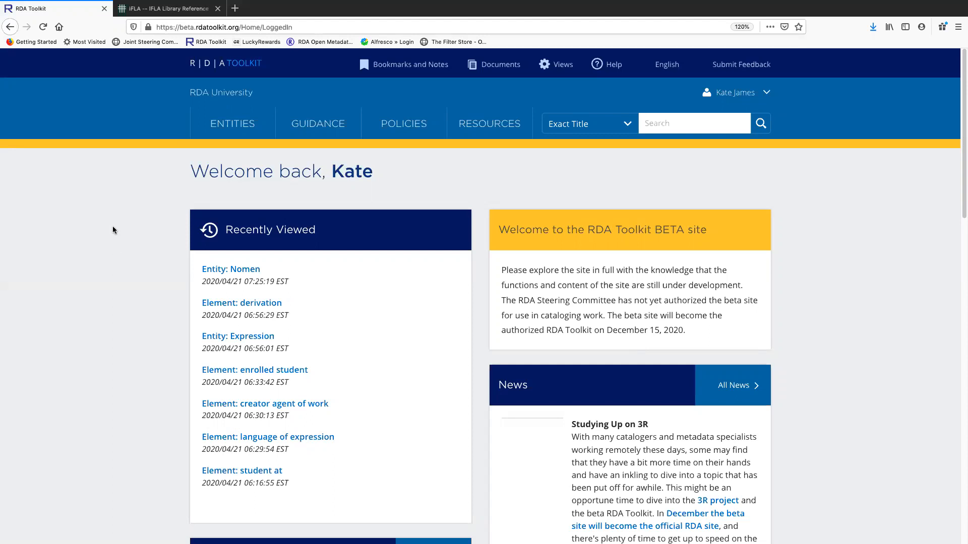
Step: Show the RDA entity types list, RDA Entity through Timespan, from the Entities menu
click(232, 123)
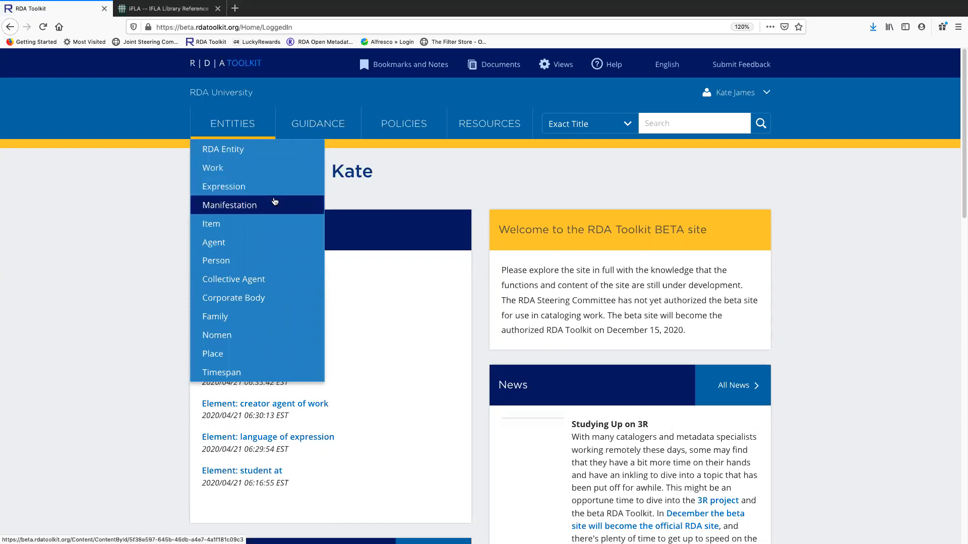
mouse_move(256, 279)
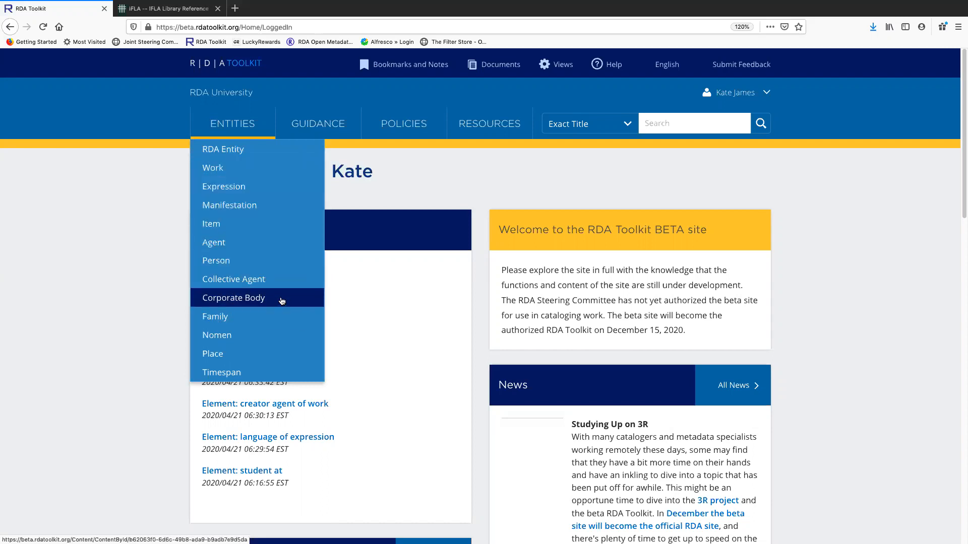
mouse_move(282, 308)
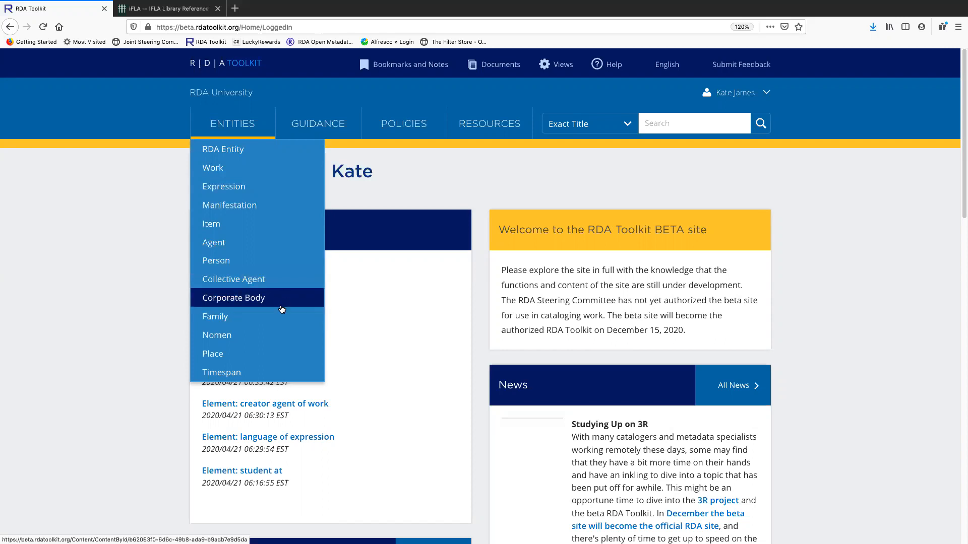
mouse_move(275, 334)
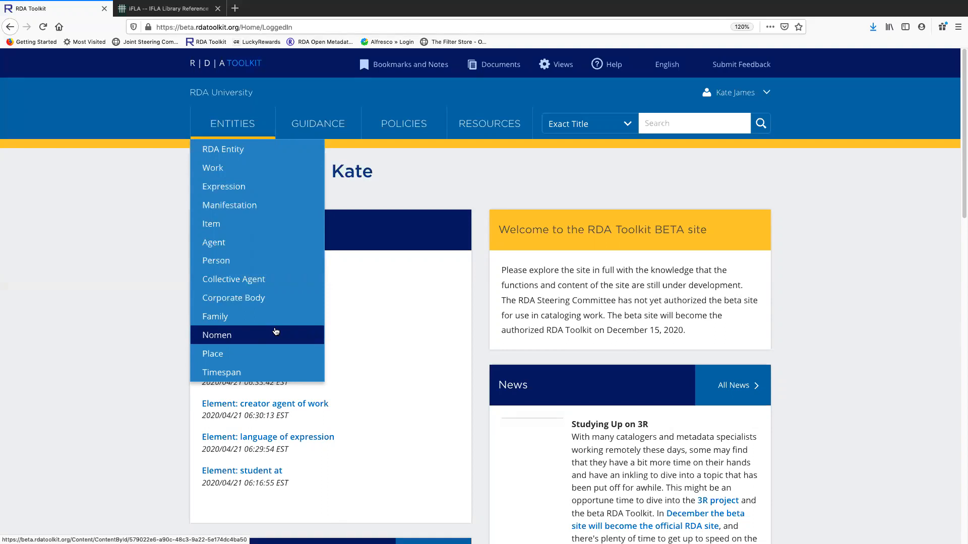
mouse_move(257, 332)
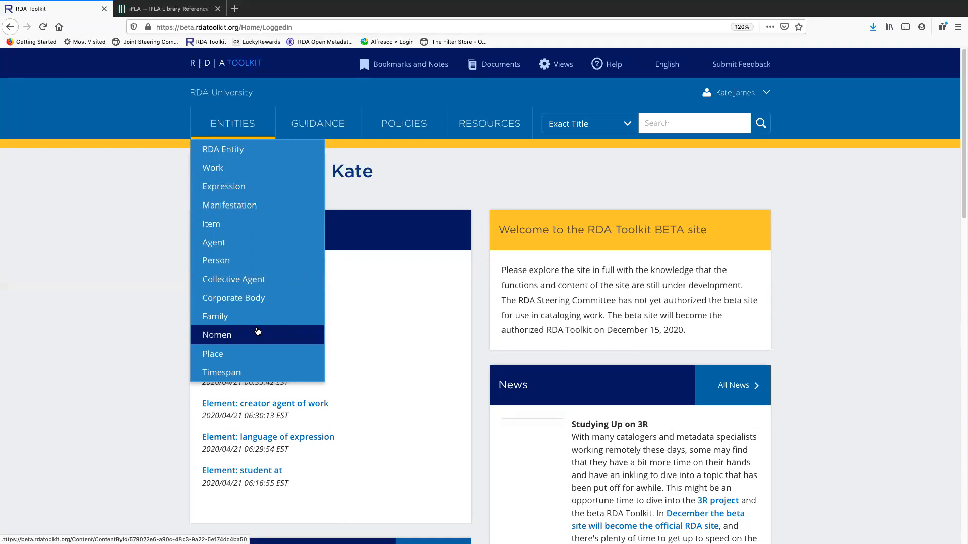
Step: Display the Nomen entity page with its definition, scope and recording guidance
click(217, 335)
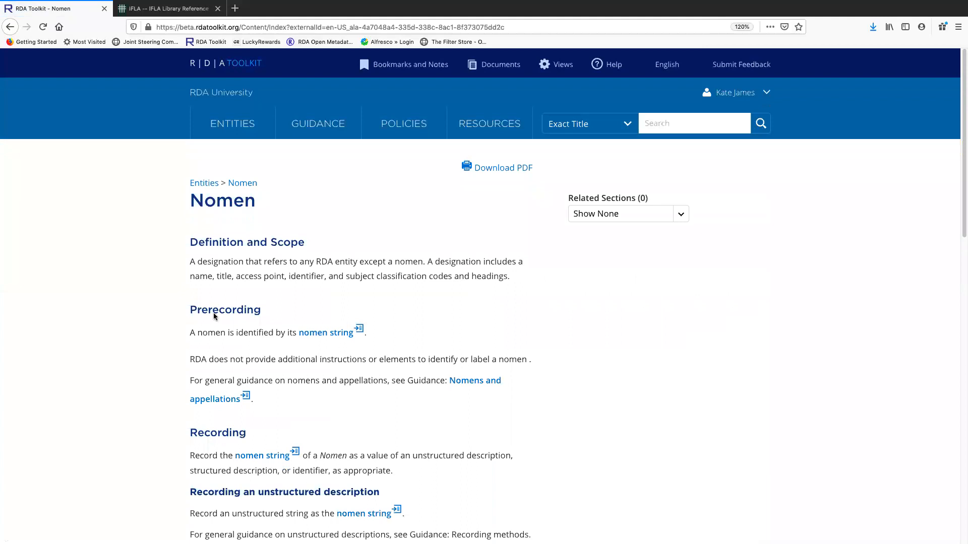
mouse_move(177, 279)
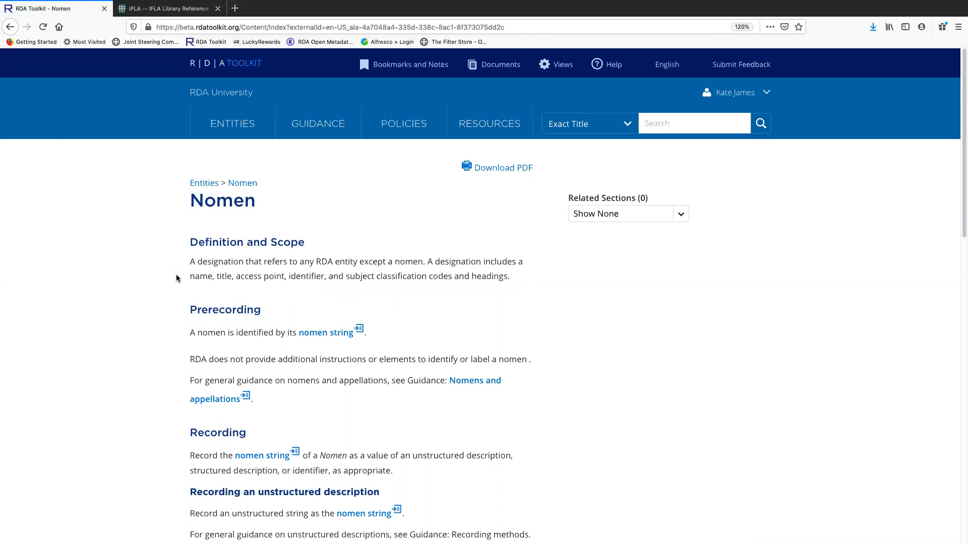
mouse_move(200, 289)
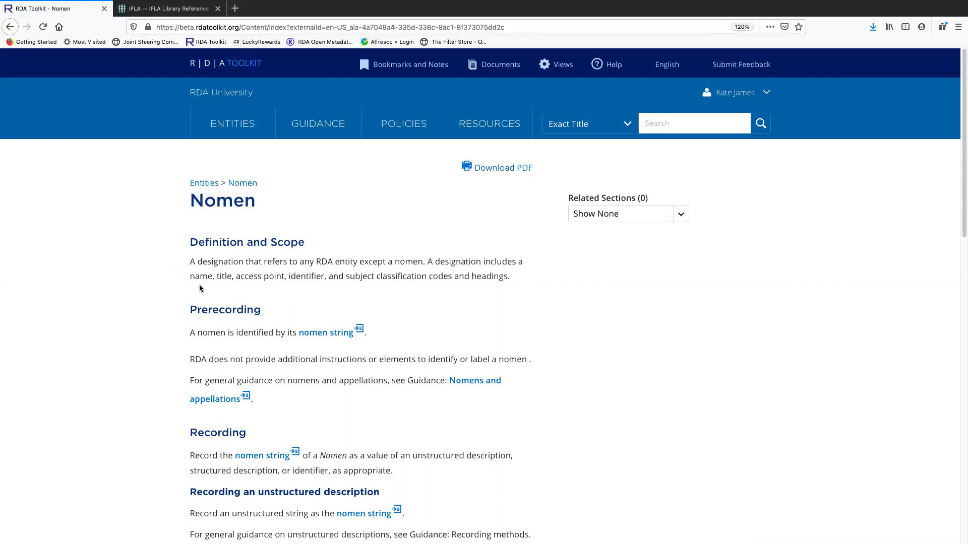
mouse_move(211, 289)
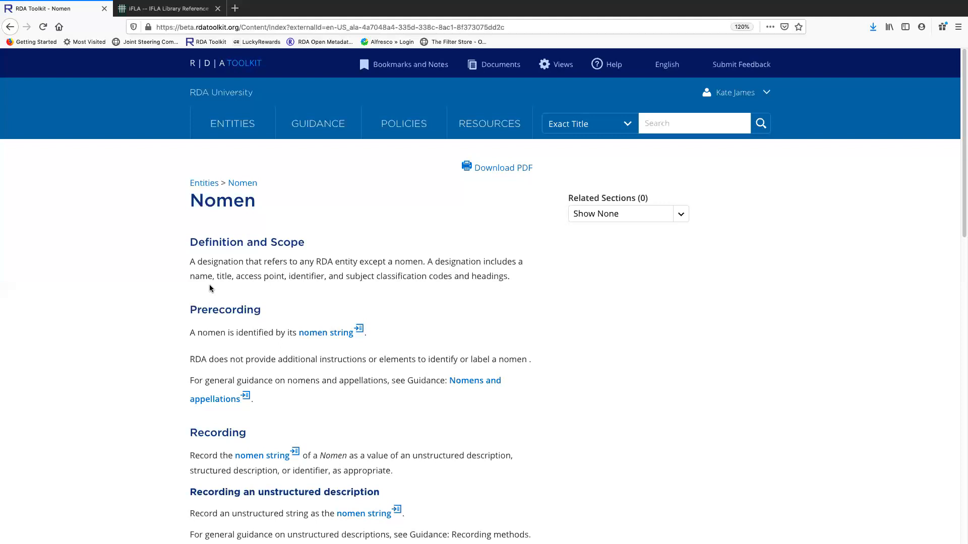
mouse_move(140, 114)
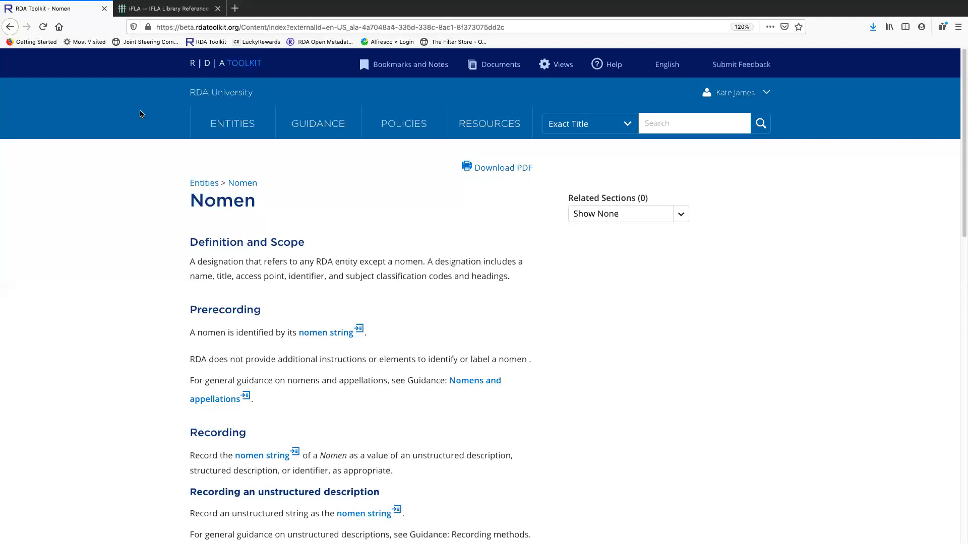
Step: Bring up the IFLA Library Reference Model page in the second browser tab
click(166, 8)
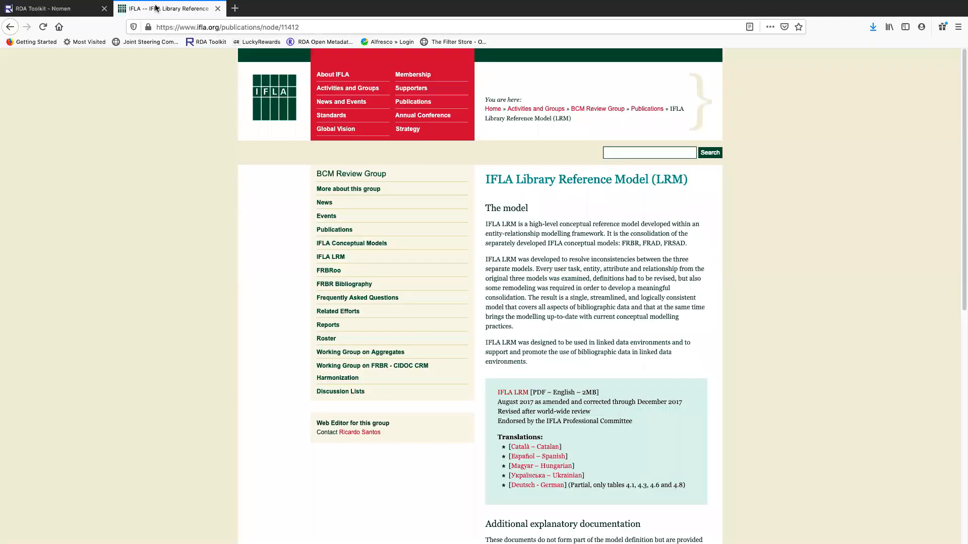
mouse_move(608, 198)
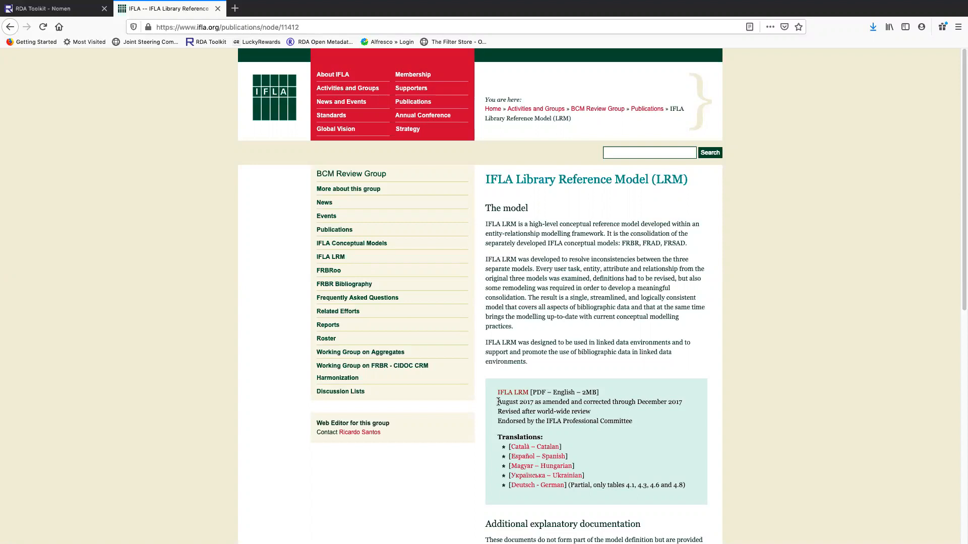
mouse_move(497, 402)
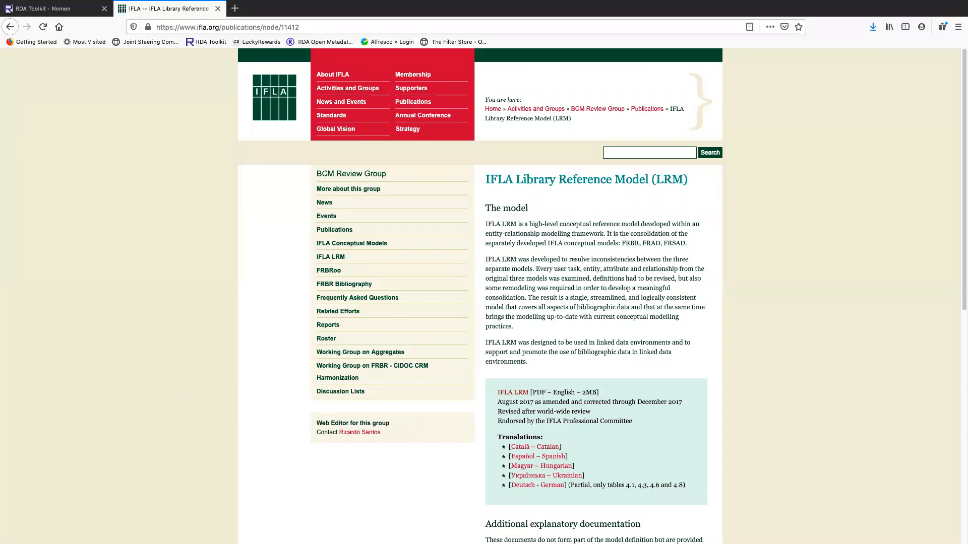